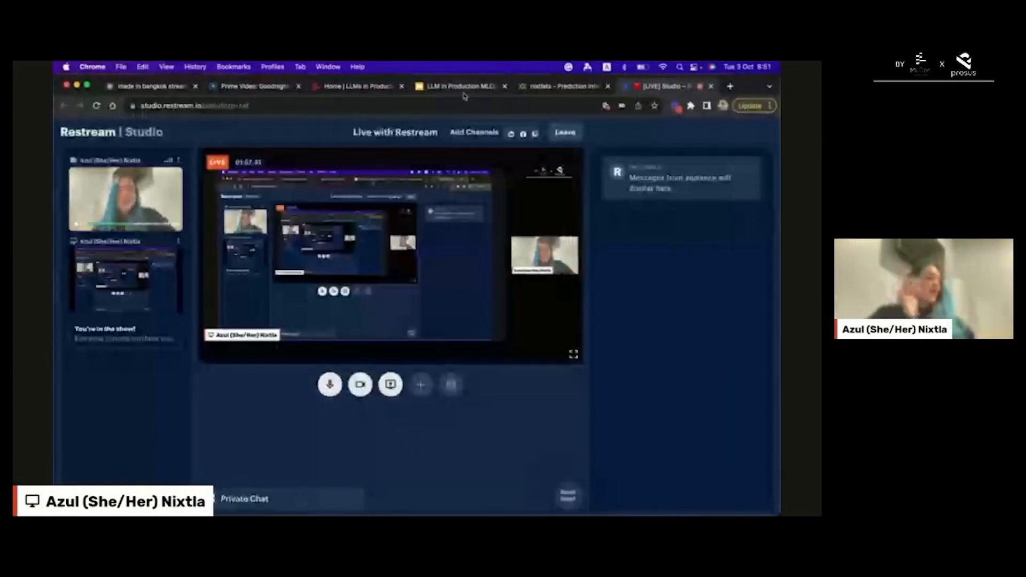
# Switch Chrome to the 'LLM in Production MLOps 2023' slide deck tab.
pyautogui.click(458, 85)
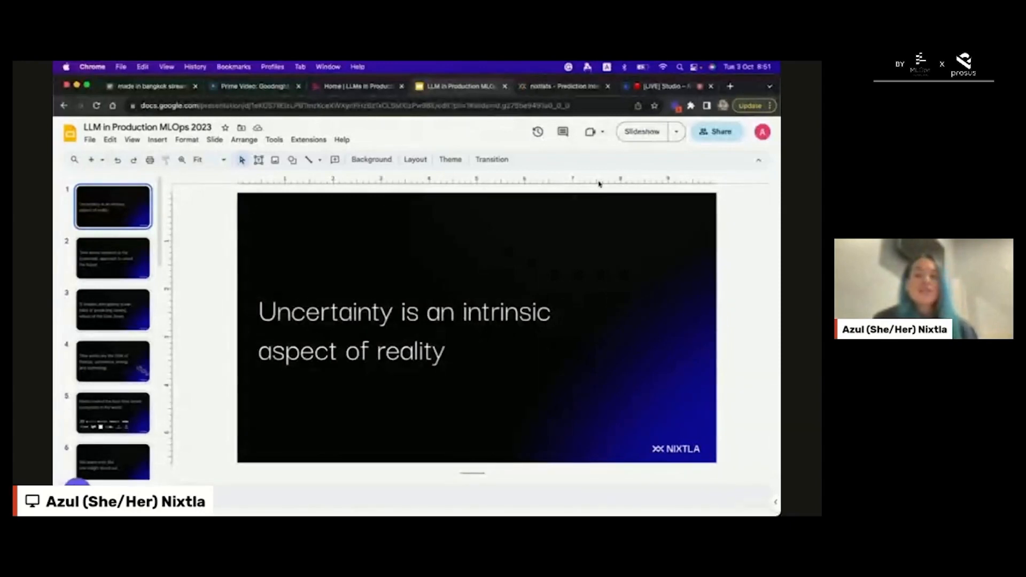
pyautogui.click(642, 132)
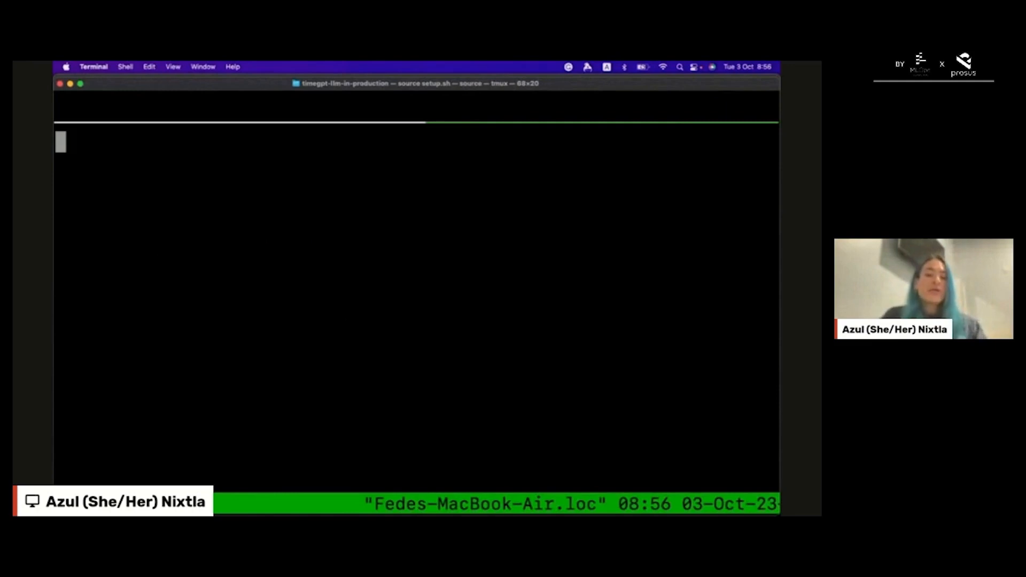
# Launch vim on the TimeGPT forecasting script from the terminal prompt.
pyautogui.write('v')
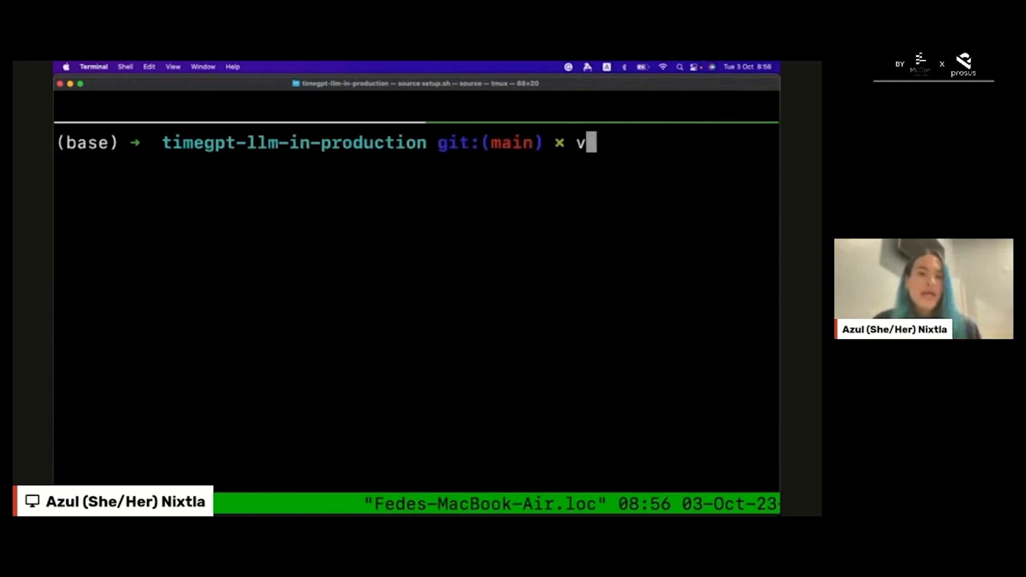
pyautogui.press('Return')
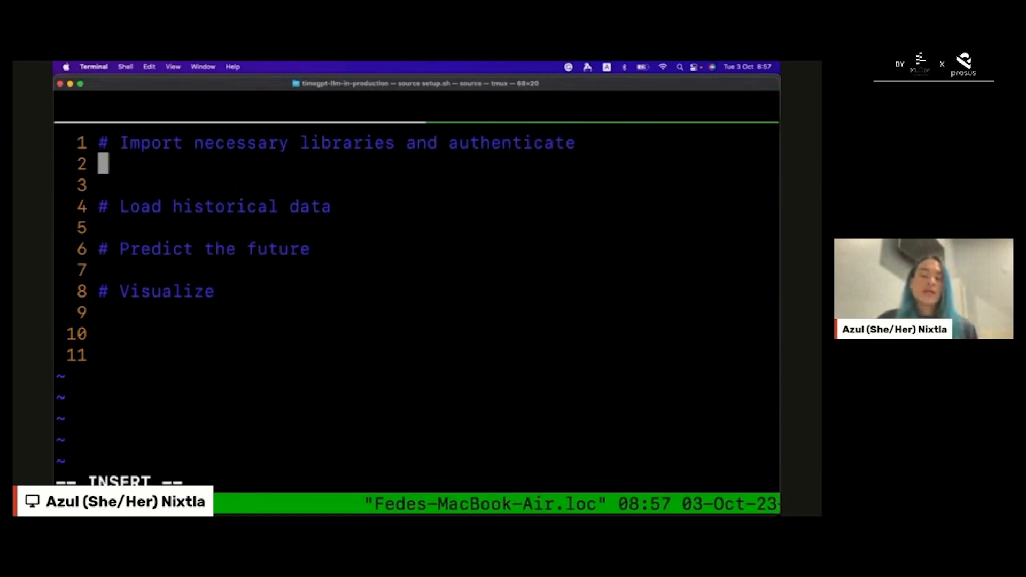
# Import os, pandas as pd, and TimeGPT from nixtlats.
pyautogui.write('import os')
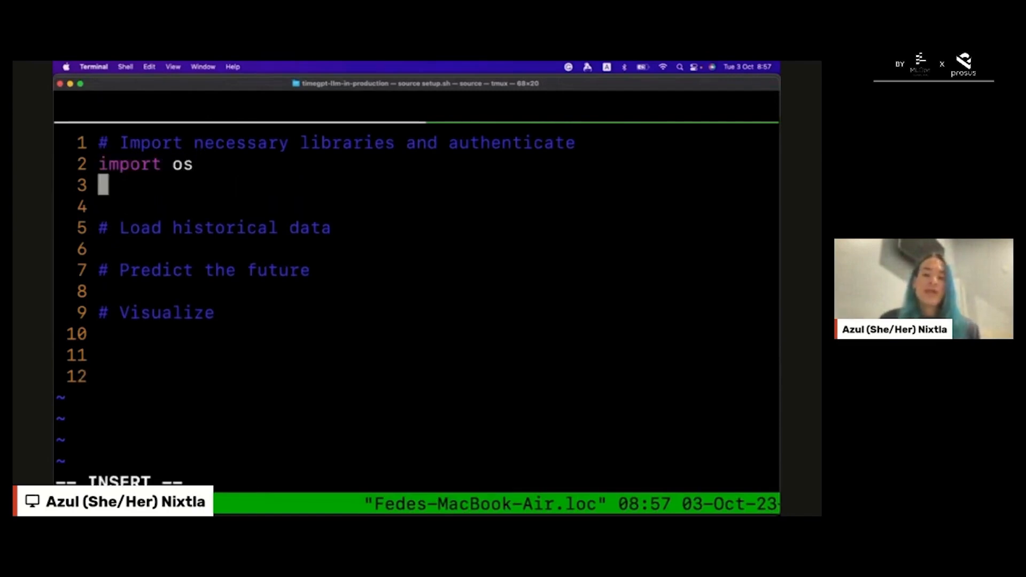
pyautogui.write('import pandas as p')
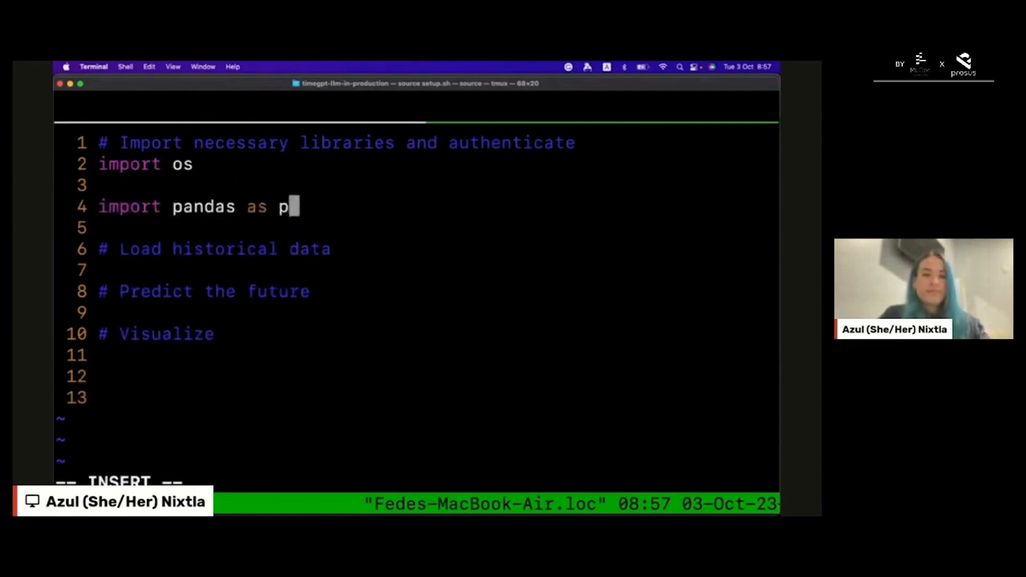
pyautogui.write('d')
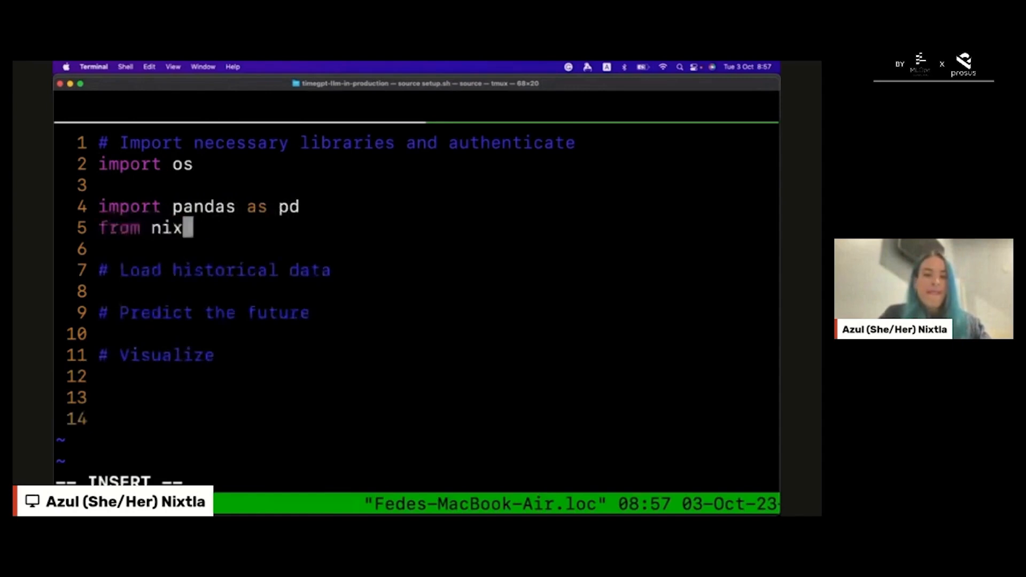
pyautogui.write('tlats import')
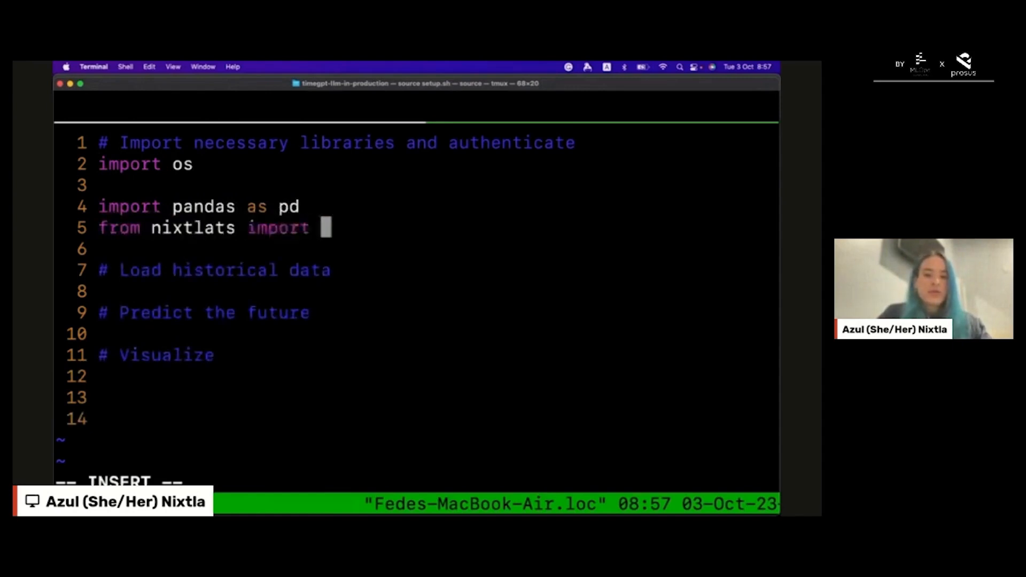
pyautogui.write('TimeGPT')
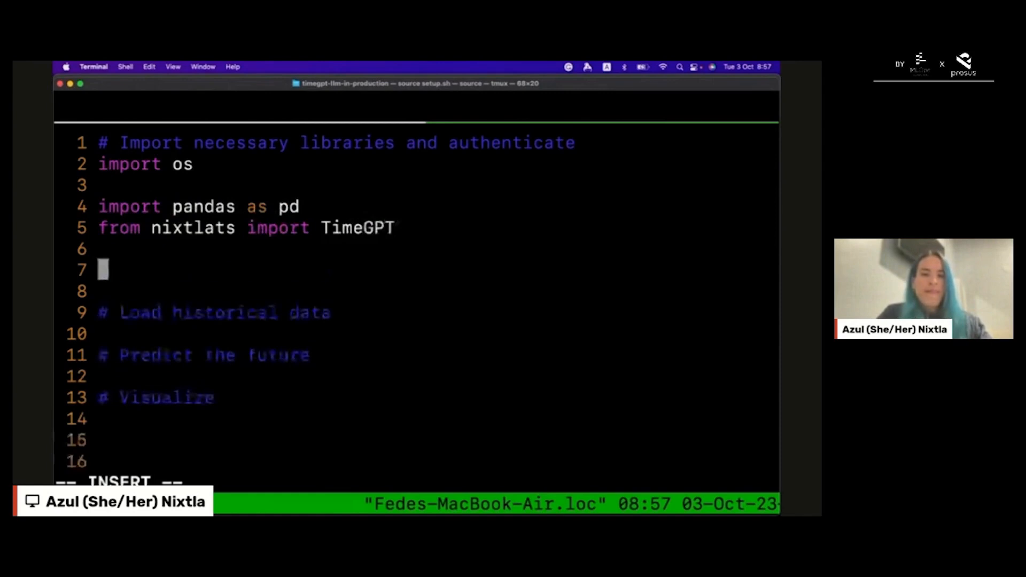
# Create timegpt = TimeGPT(token=os.environ['TIMEGPT_TOKEN']).
pyautogui.write('timeg')
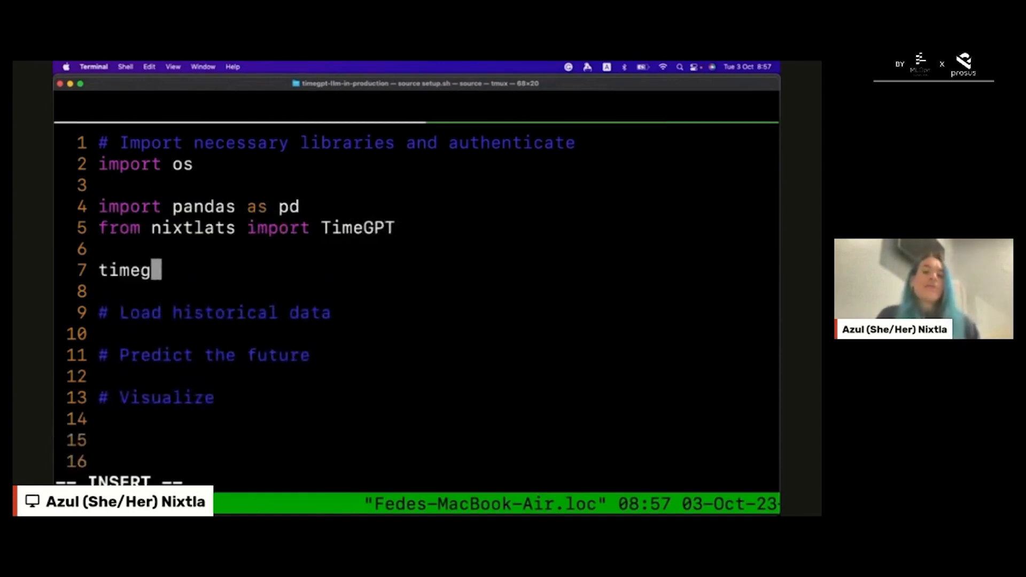
pyautogui.write('pt = Tim')
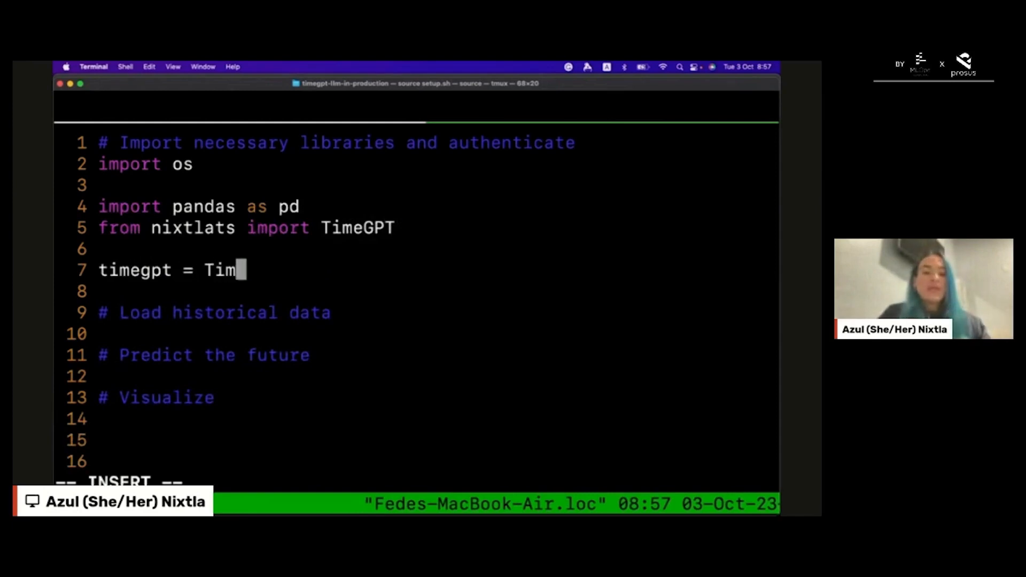
pyautogui.write('eGPT()')
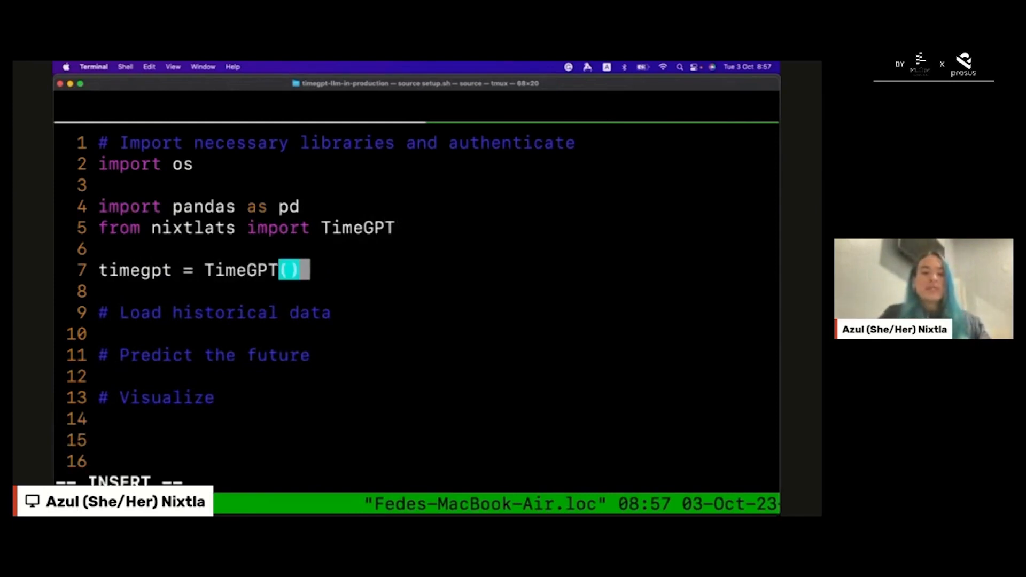
pyautogui.write('token=os')
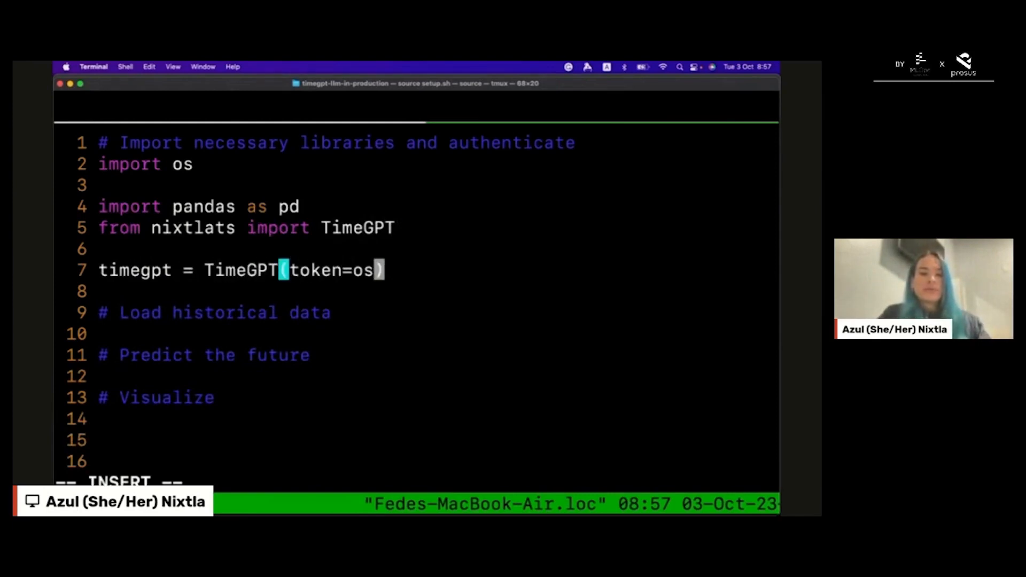
pyautogui.write(".environ[]'")
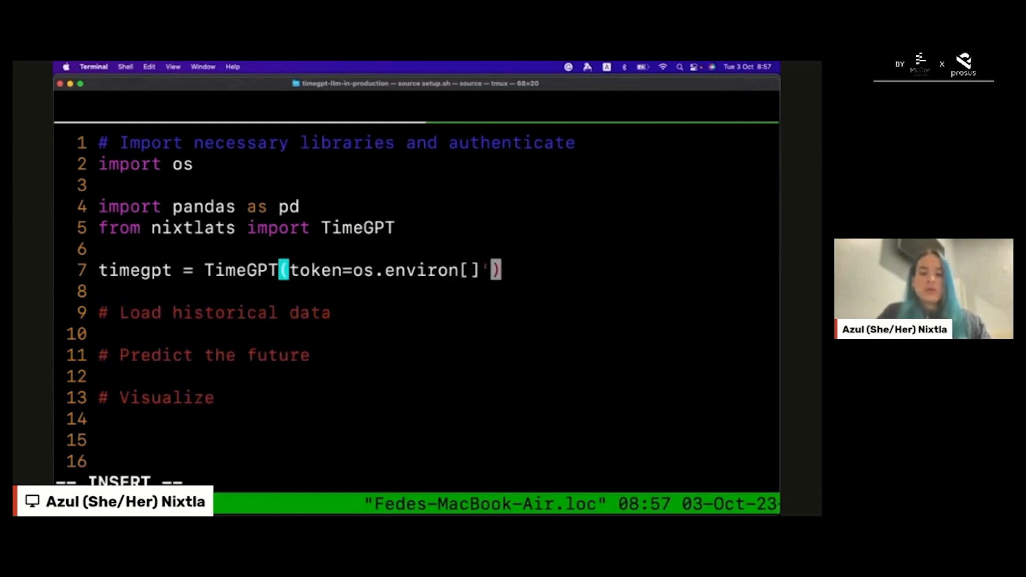
pyautogui.write('Time')
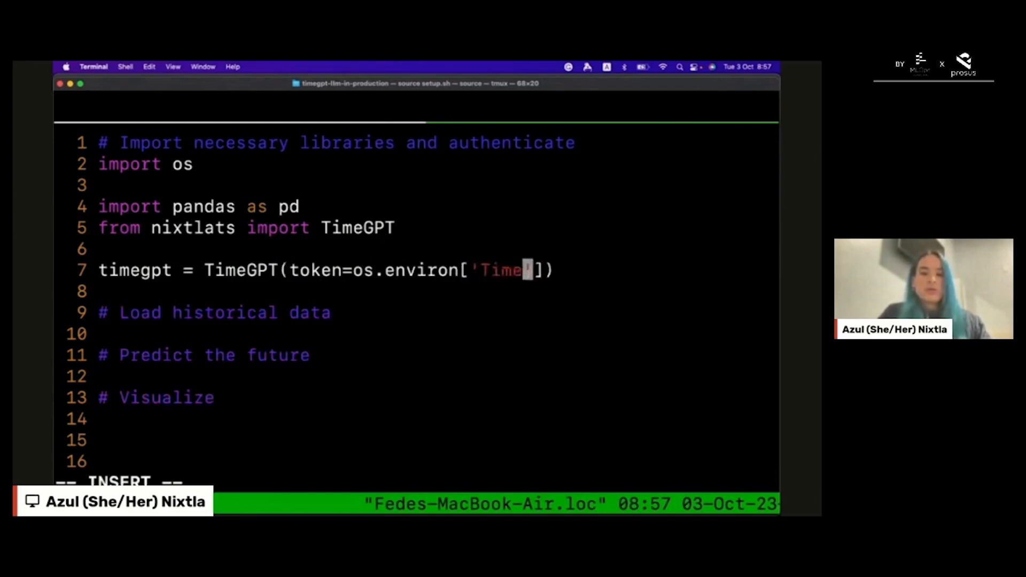
pyautogui.write('TIM')
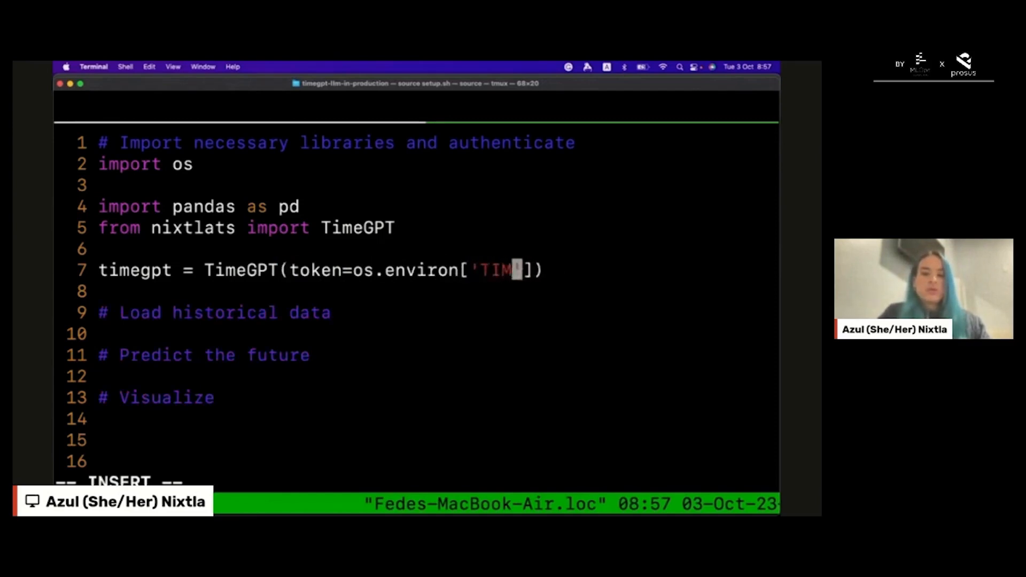
pyautogui.write('EGPT_TOKEN')
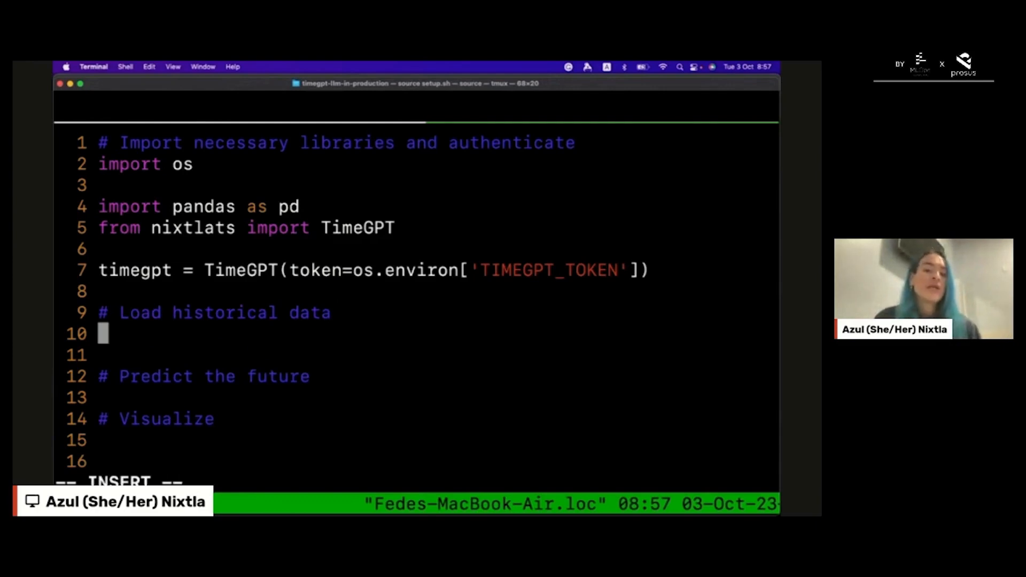
# Load historic_df with pd.read_csv('electricity.csv').
pyautogui.write('historic')
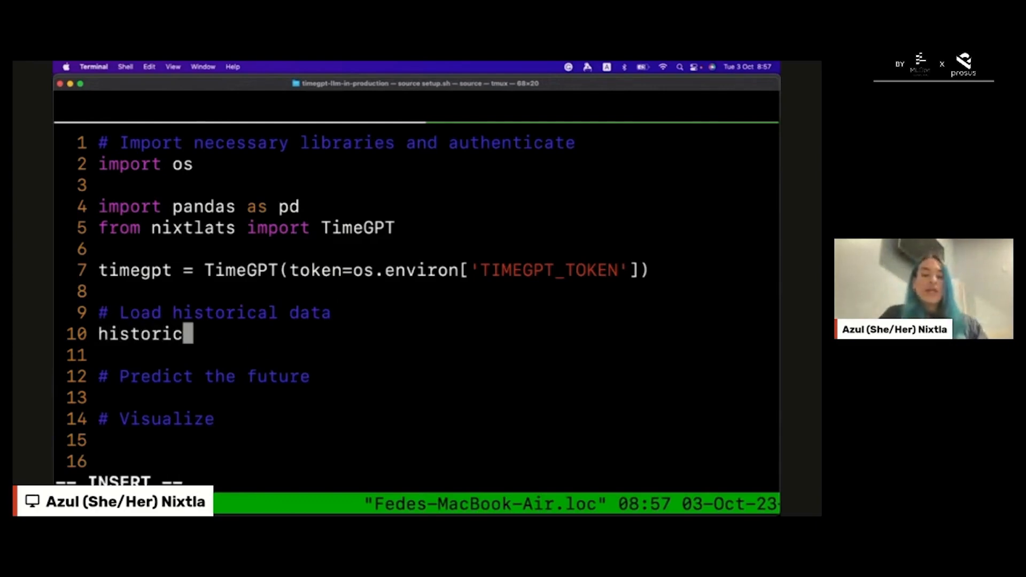
pyautogui.write('_df = pd.read_csv')
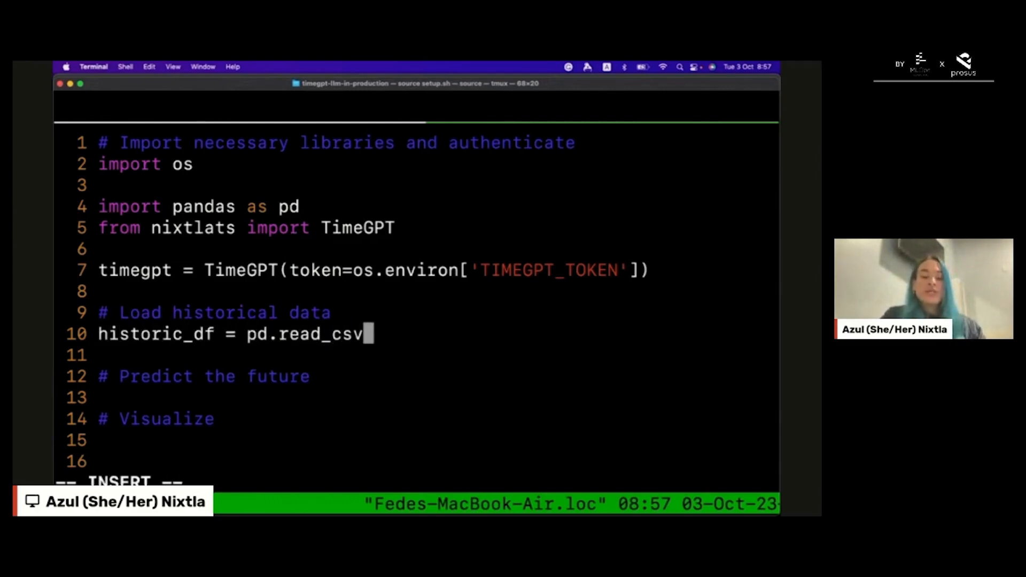
pyautogui.write("('electri'")
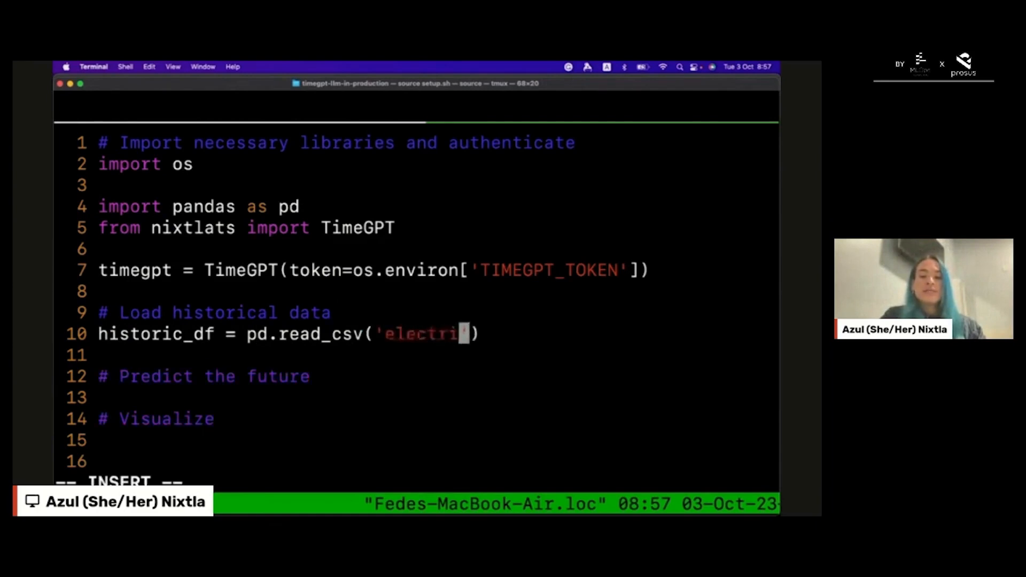
pyautogui.write('city')
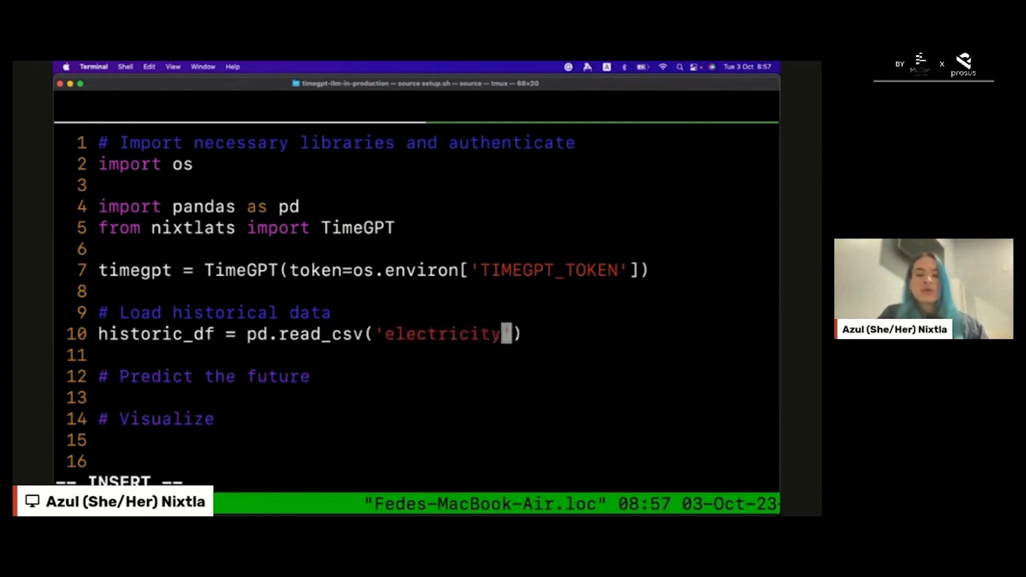
pyautogui.write('.csv')
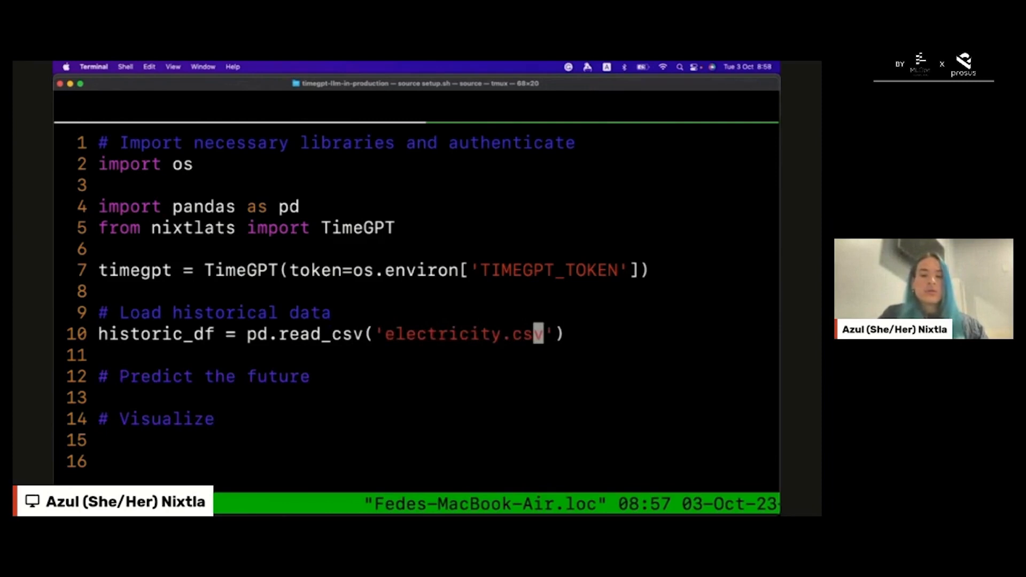
# Plot historic_df with fig = timegpt.plot(historic_df) and fig.show().
pyautogui.write('t')
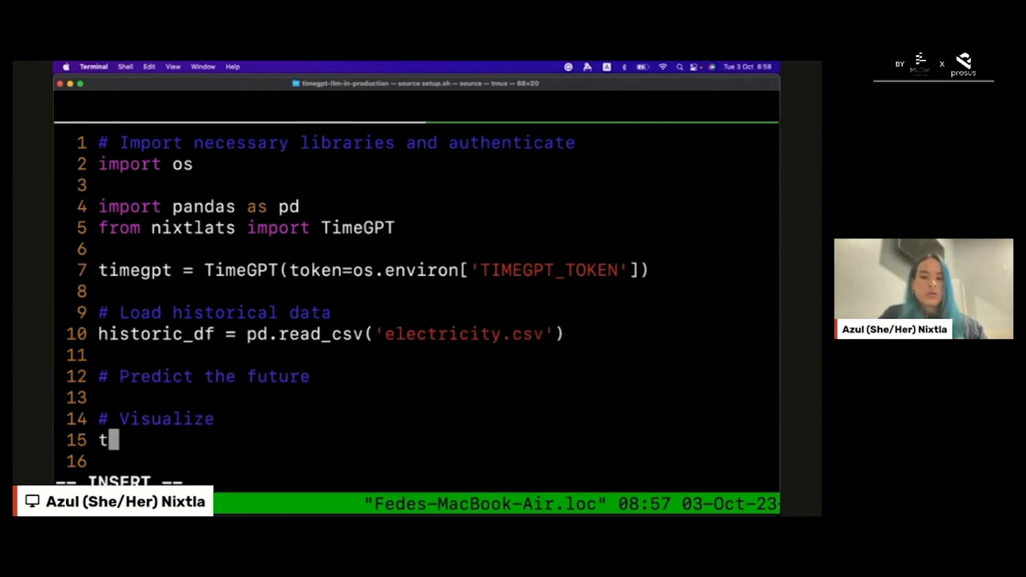
pyautogui.write('ig = tim')
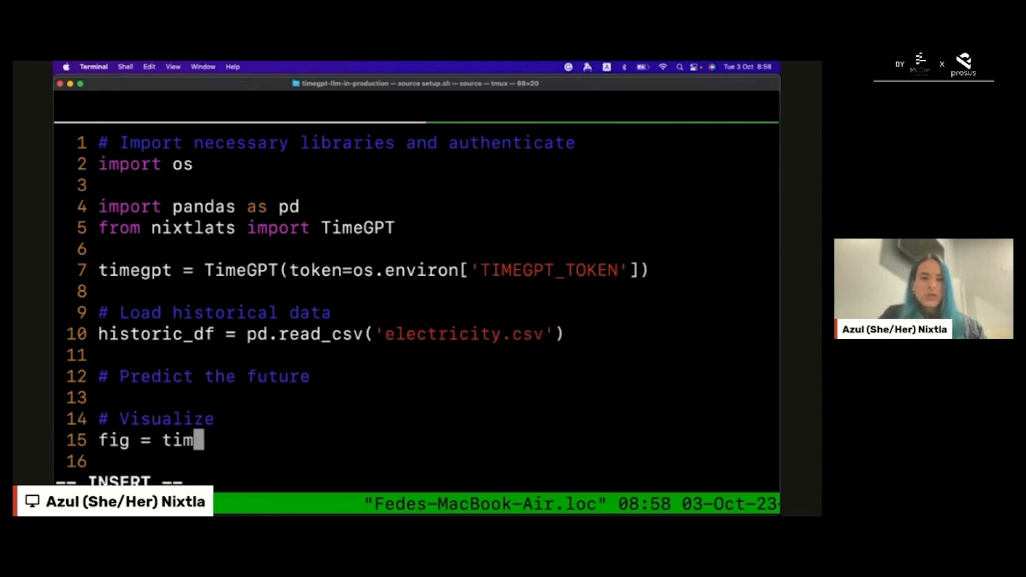
pyautogui.write('egpt.pl')
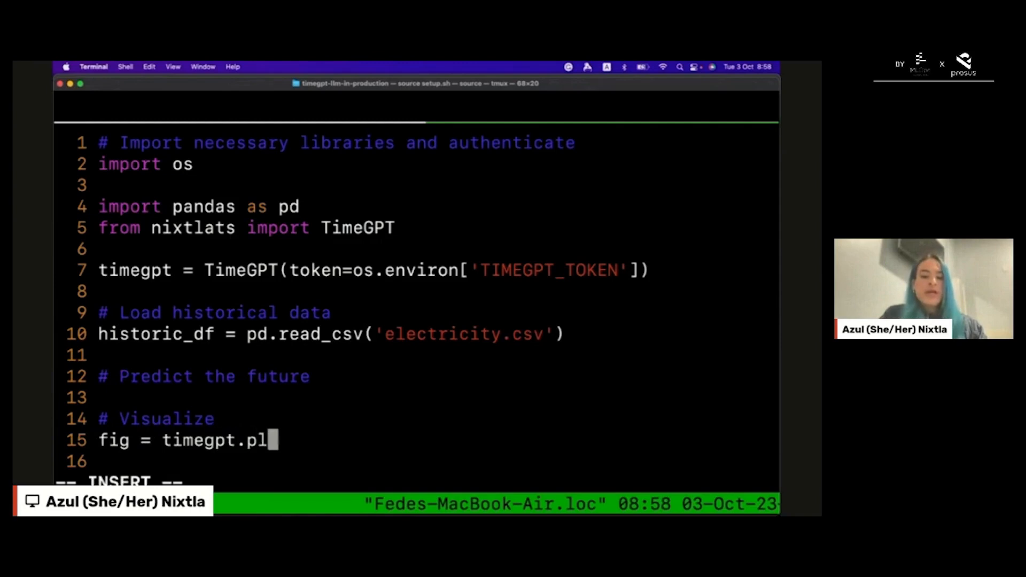
pyautogui.write('ot(hist)')
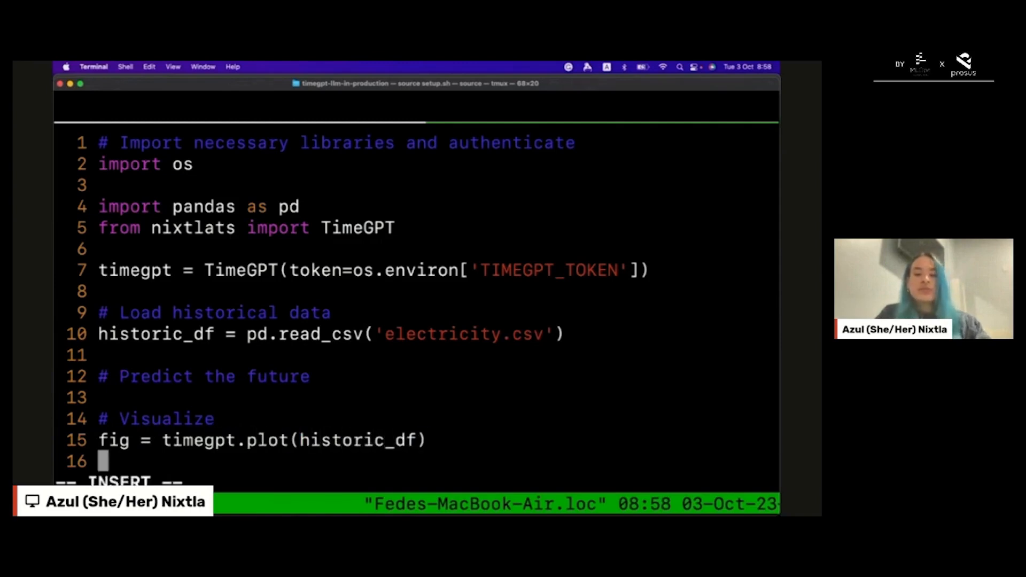
pyautogui.write('fig.show()')
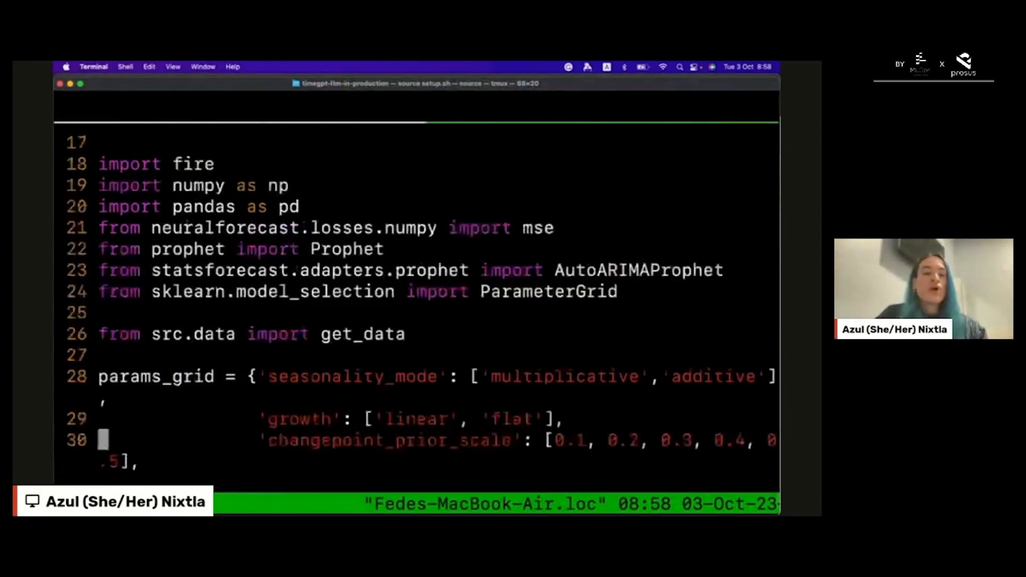
# Scroll the Prophet script down to its parallel fitting and CSV export.
pyautogui.scroll(-3)
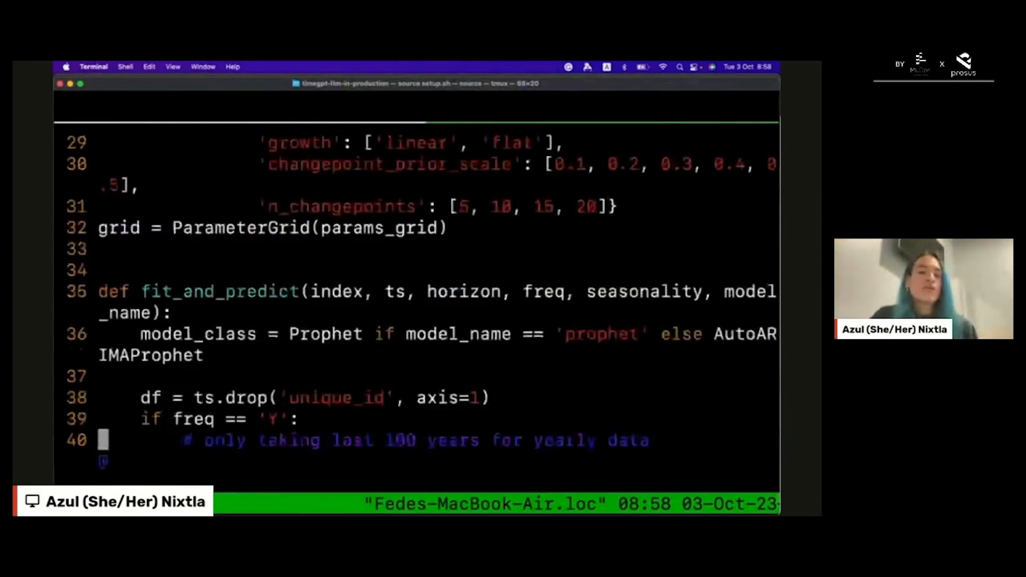
pyautogui.scroll(-3)
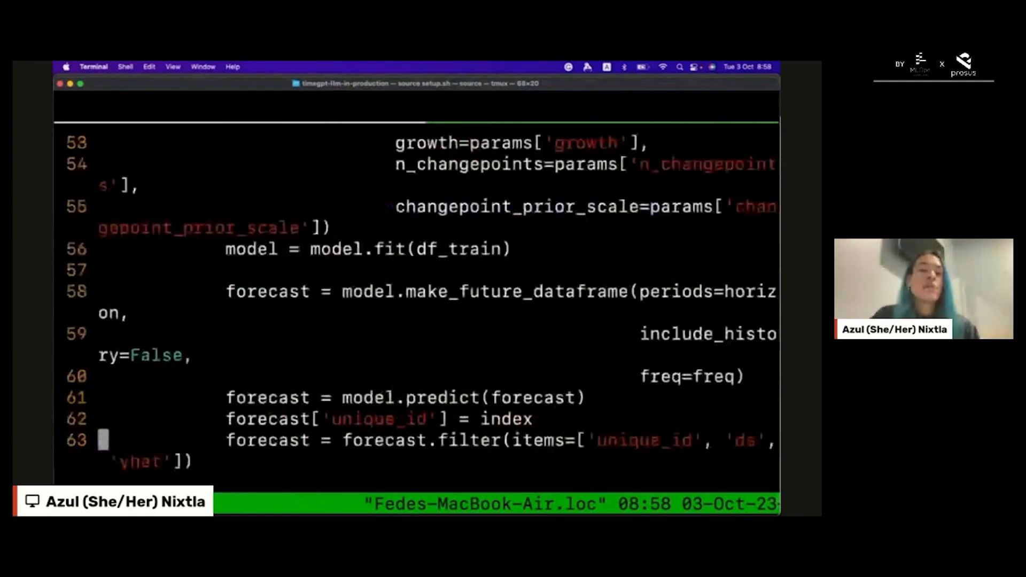
pyautogui.scroll(-3)
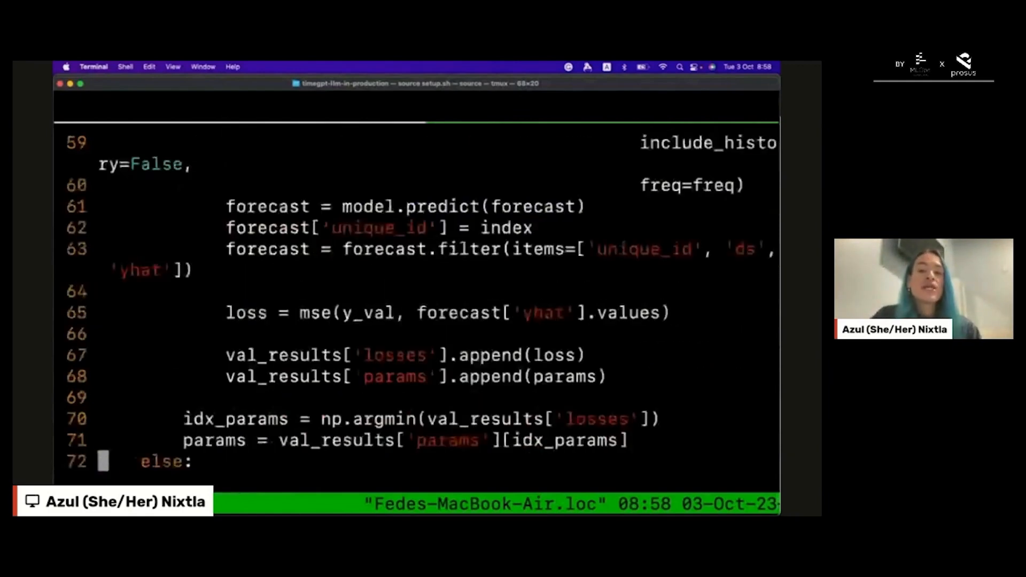
pyautogui.scroll(-3)
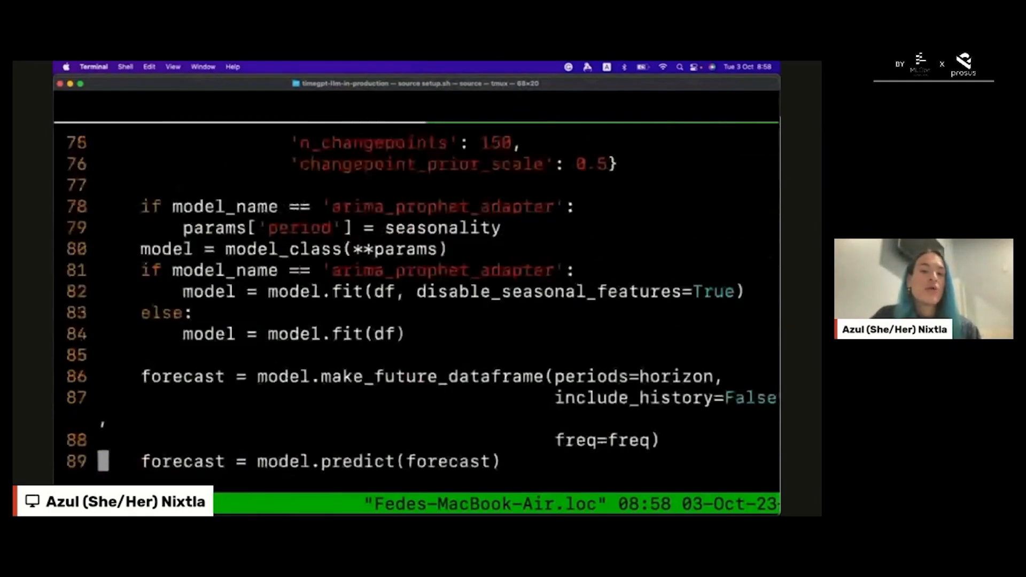
pyautogui.scroll(-3)
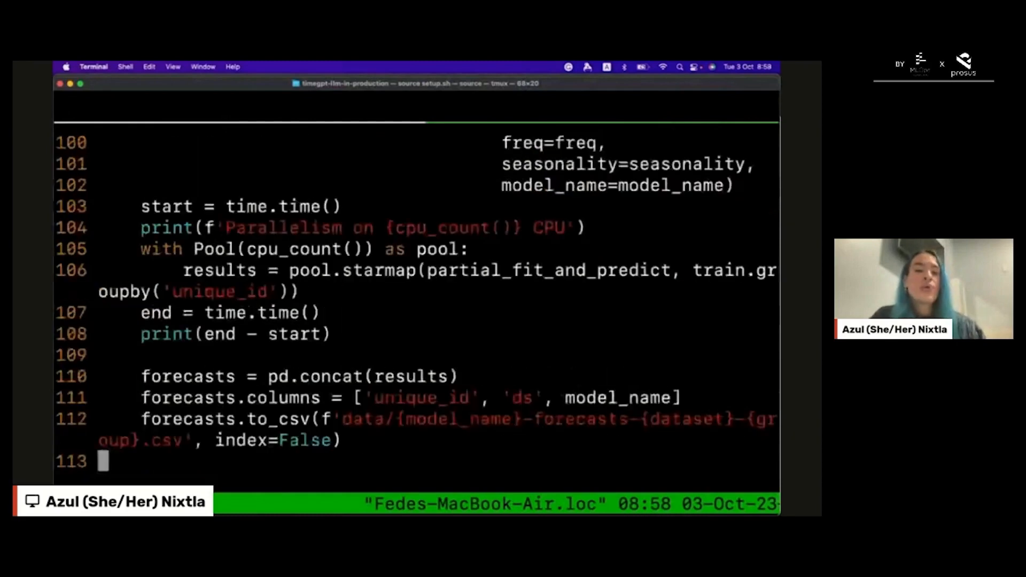
pyautogui.scroll(-3)
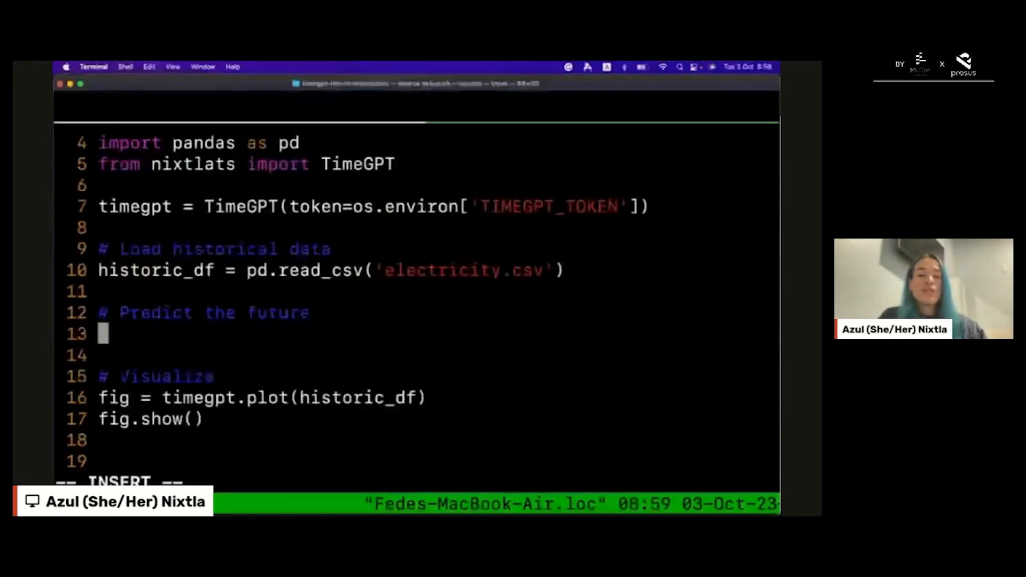
# Write fcst = timegpt.forecast(historic_df, h=48) and add fcst to the plot call.
pyautogui.write('f')
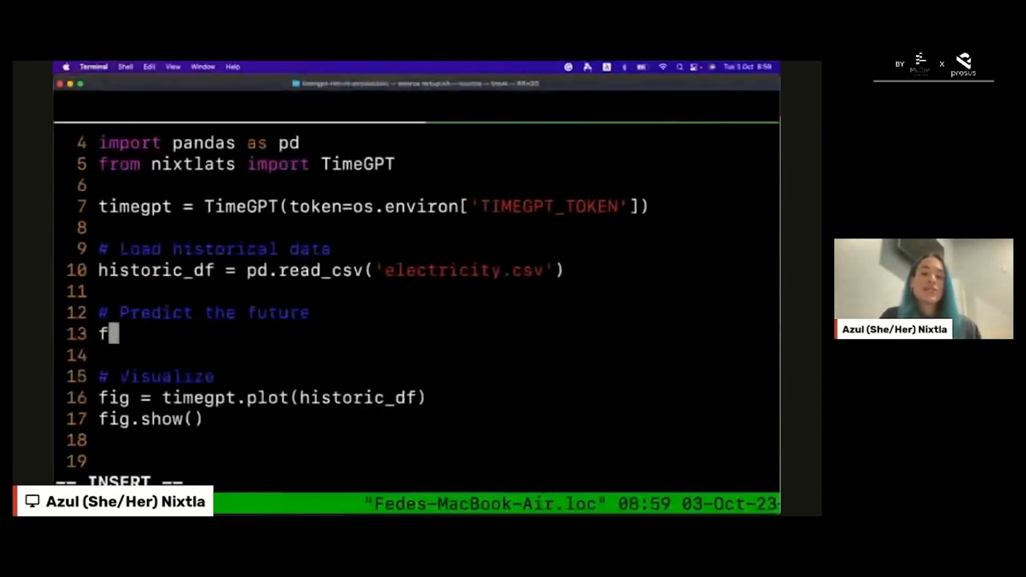
pyautogui.write('cst =')
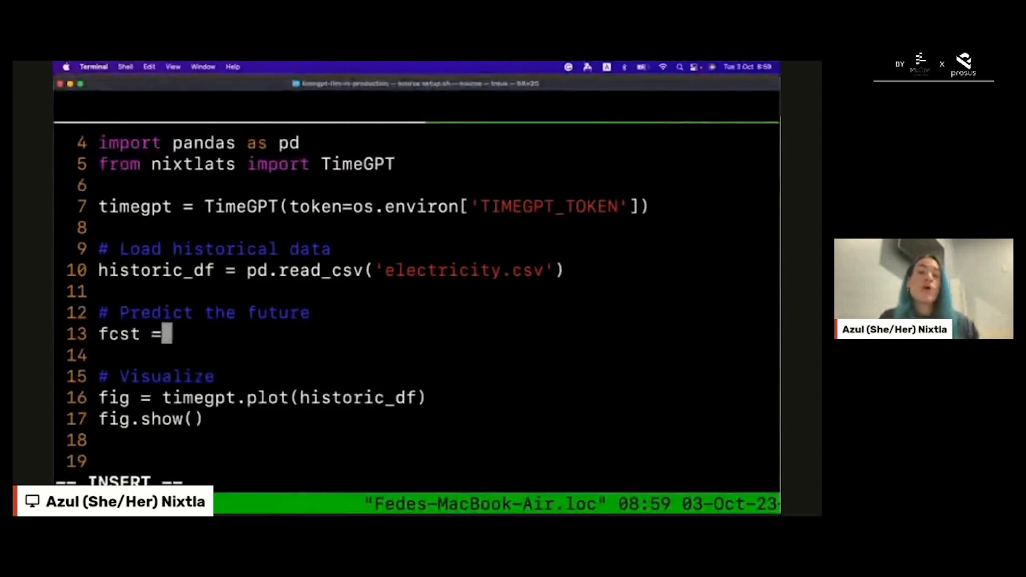
pyautogui.write('timegpt.forecast()')
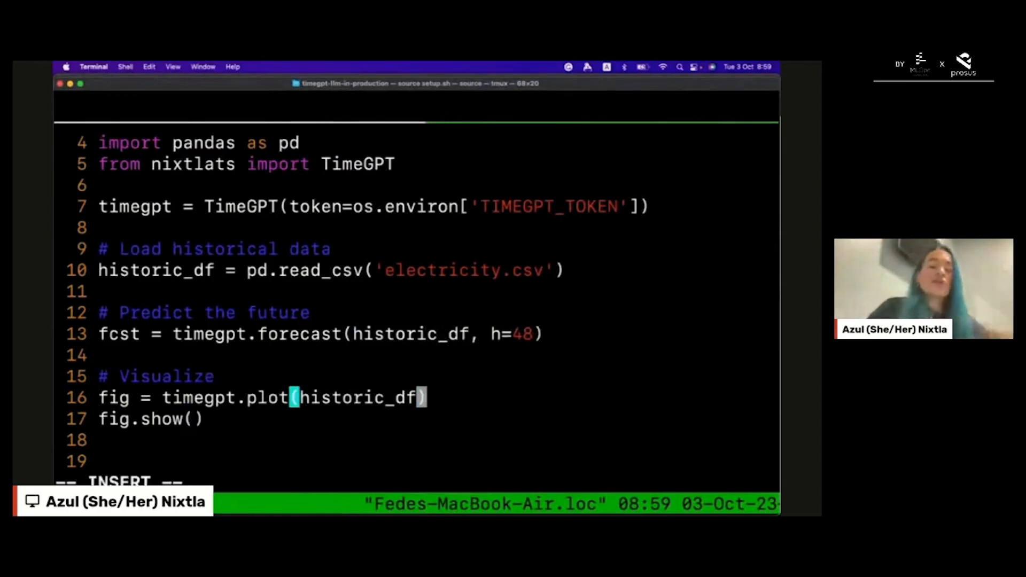
pyautogui.write(', fcst')
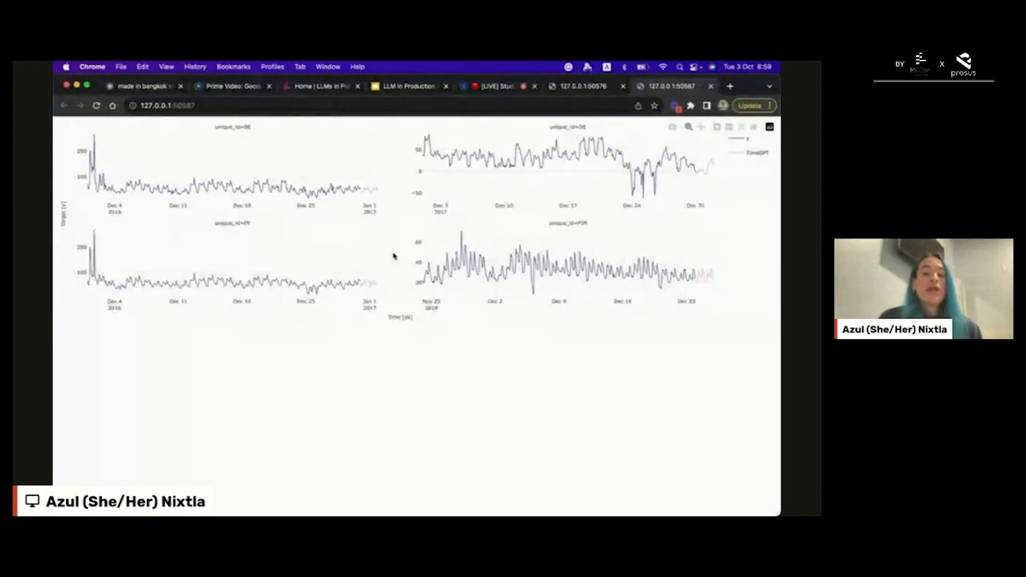
pyautogui.moveTo(353, 184)
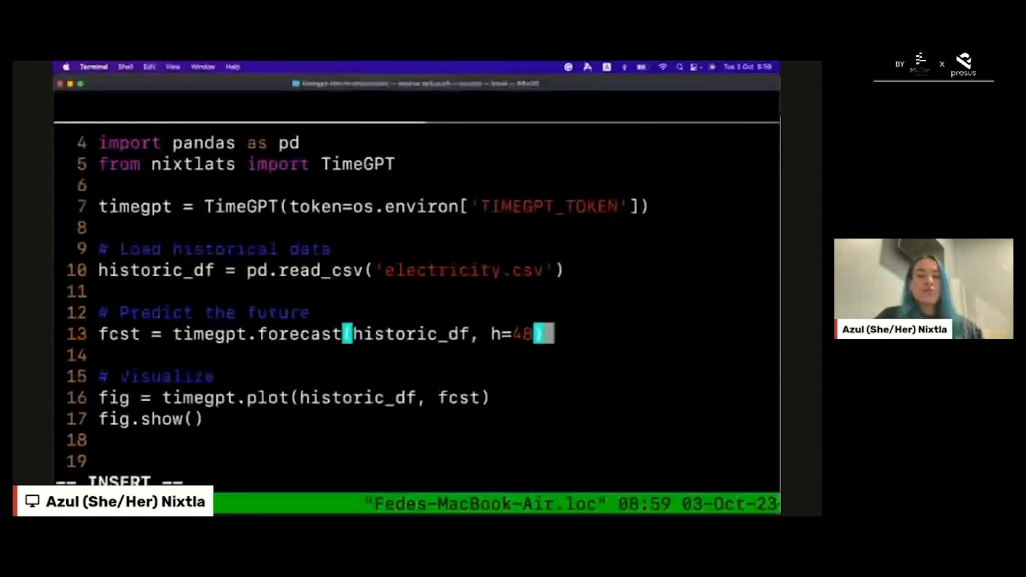
# Add level=[99], add_history=True to the forecast and plot_anomalies=True to the plot.
pyautogui.write(', level=[99]')
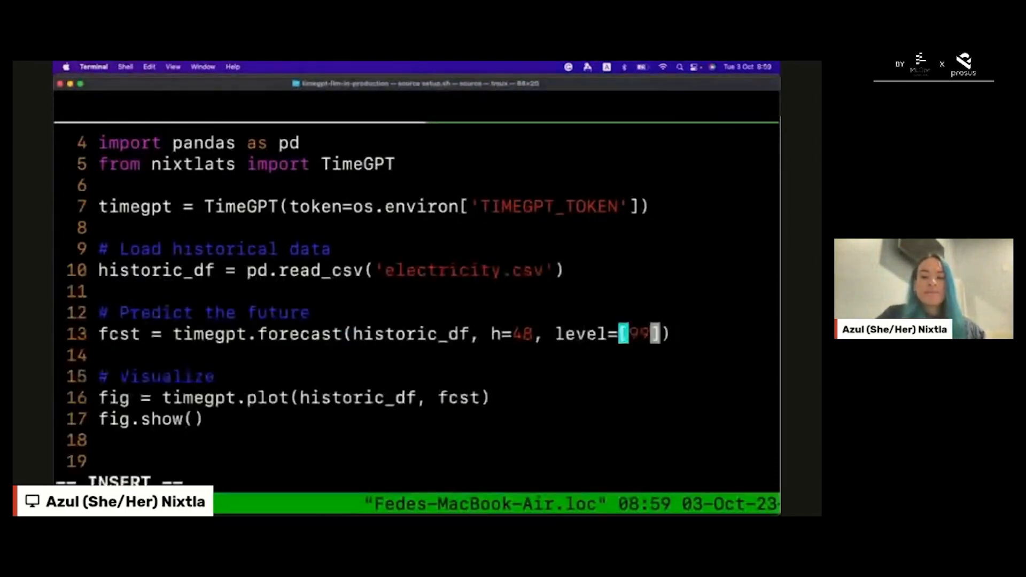
pyautogui.write(', add_hisot')
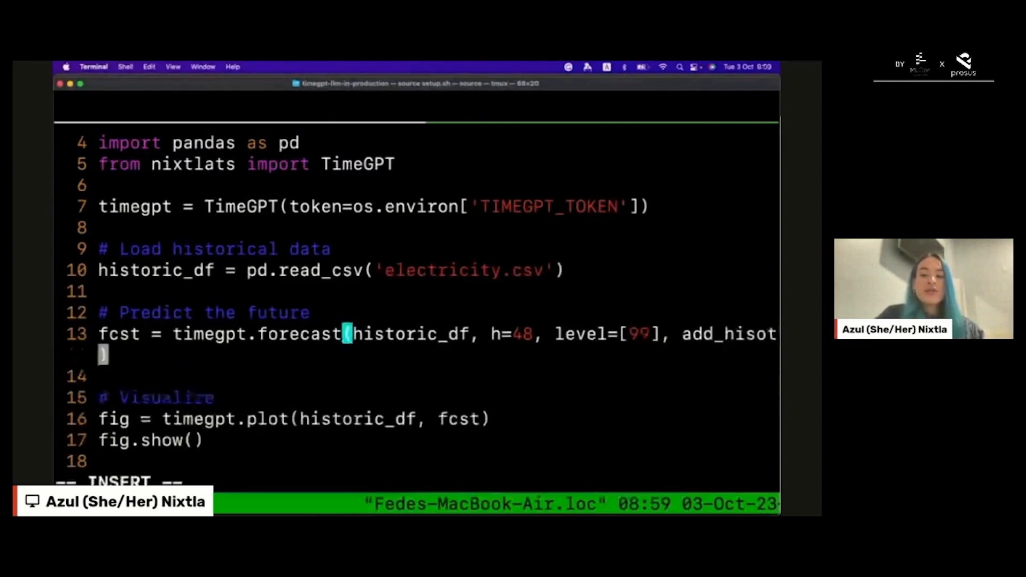
pyautogui.write('ry=')
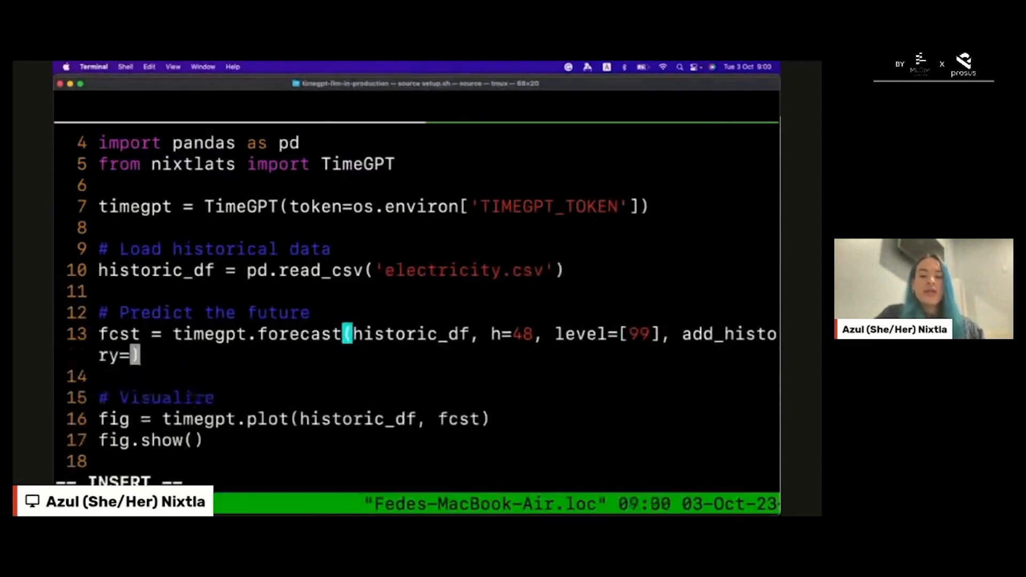
pyautogui.write('True')
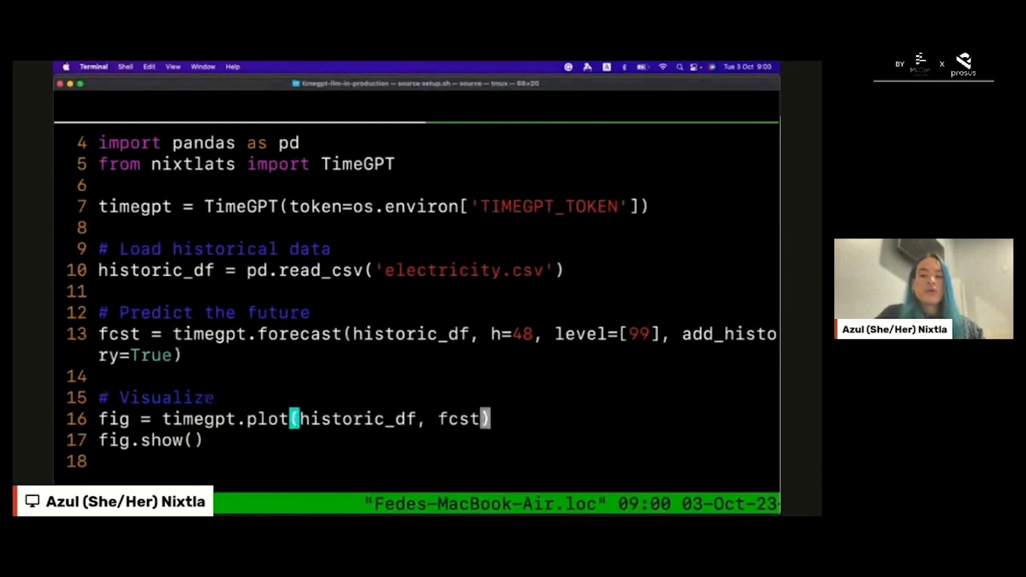
pyautogui.write(', plot_anomalies=True')
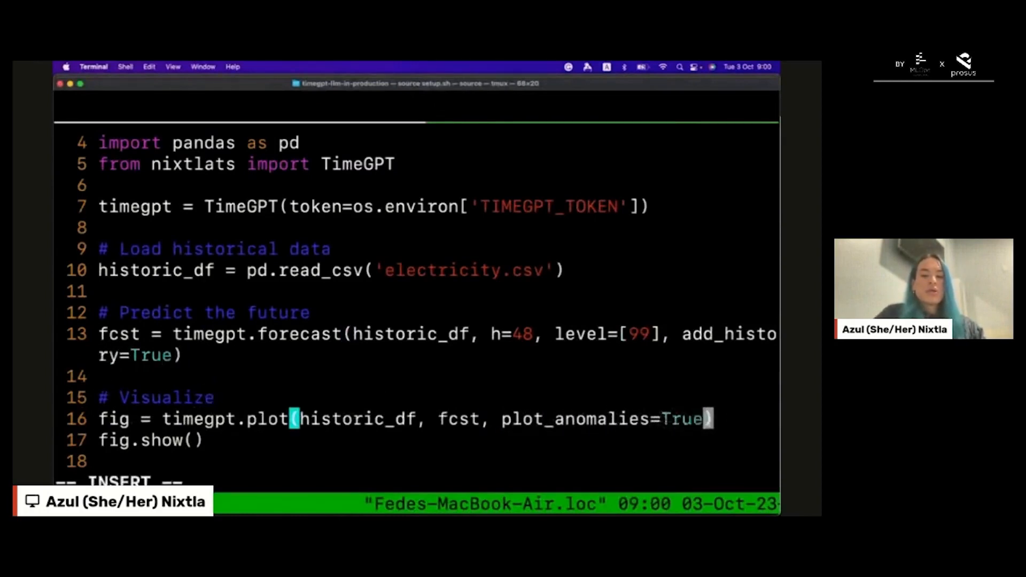
pyautogui.write(', level')
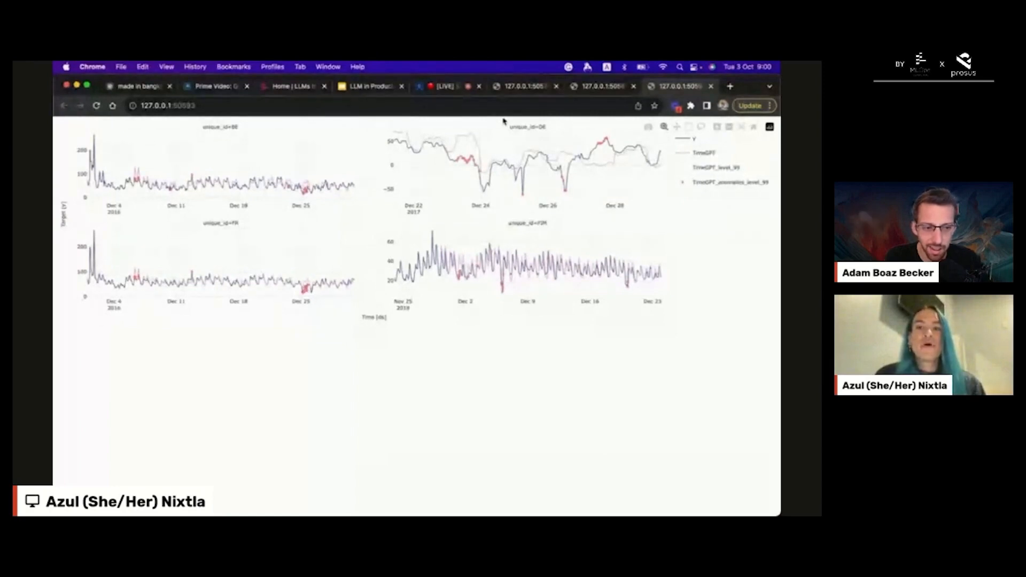
pyautogui.click(445, 86)
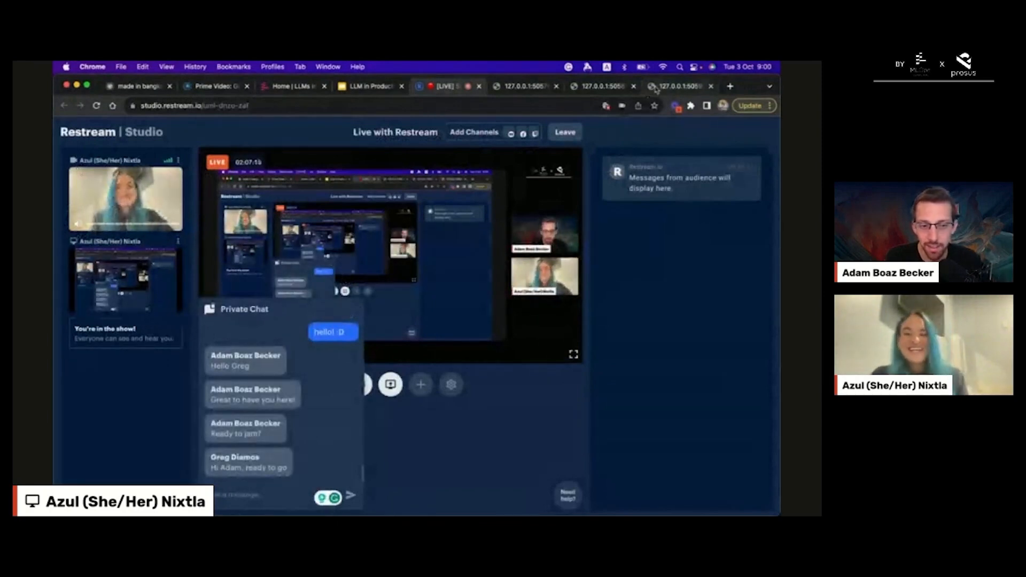
pyautogui.click(677, 85)
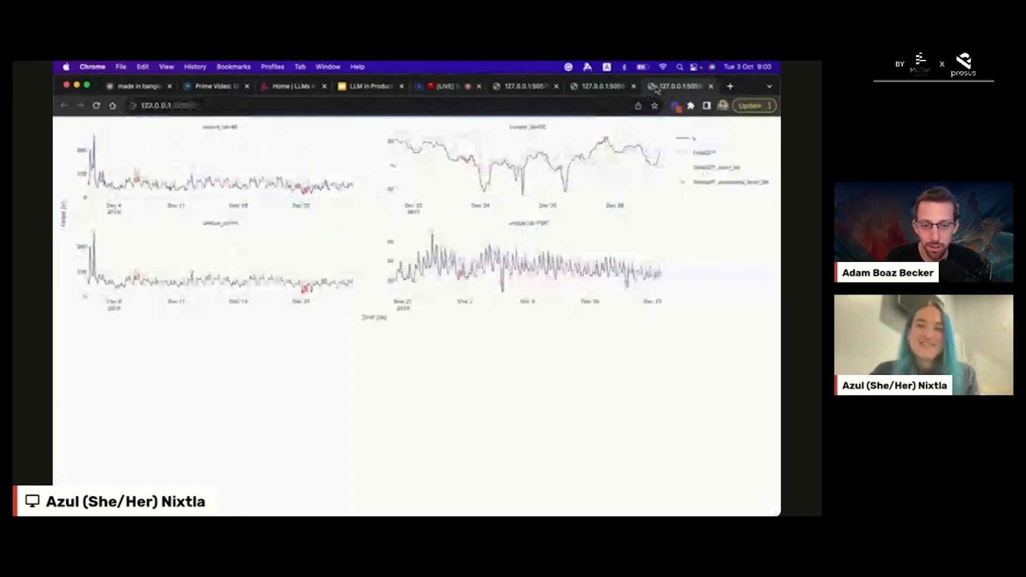